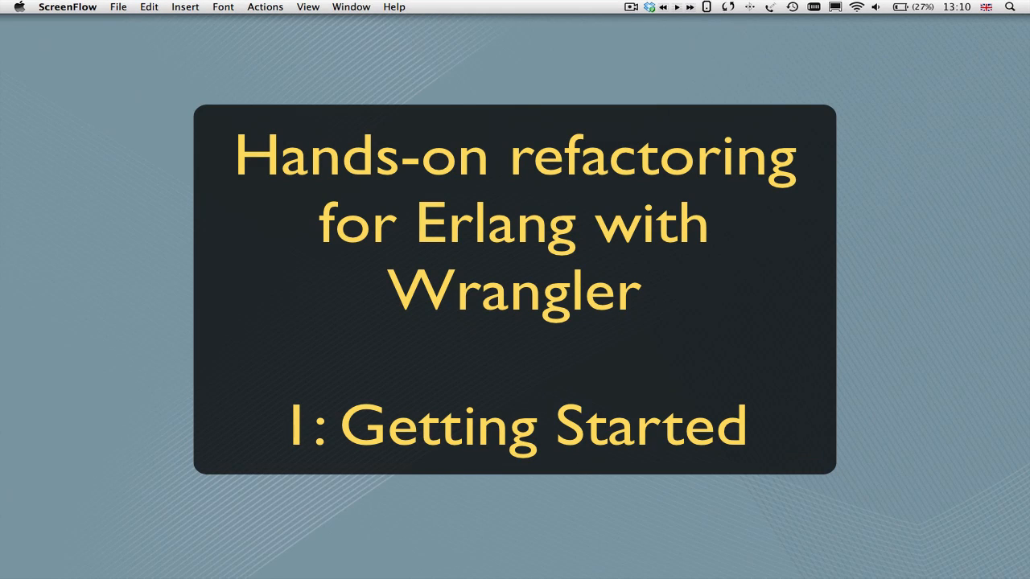
mouse_move(579, 512)
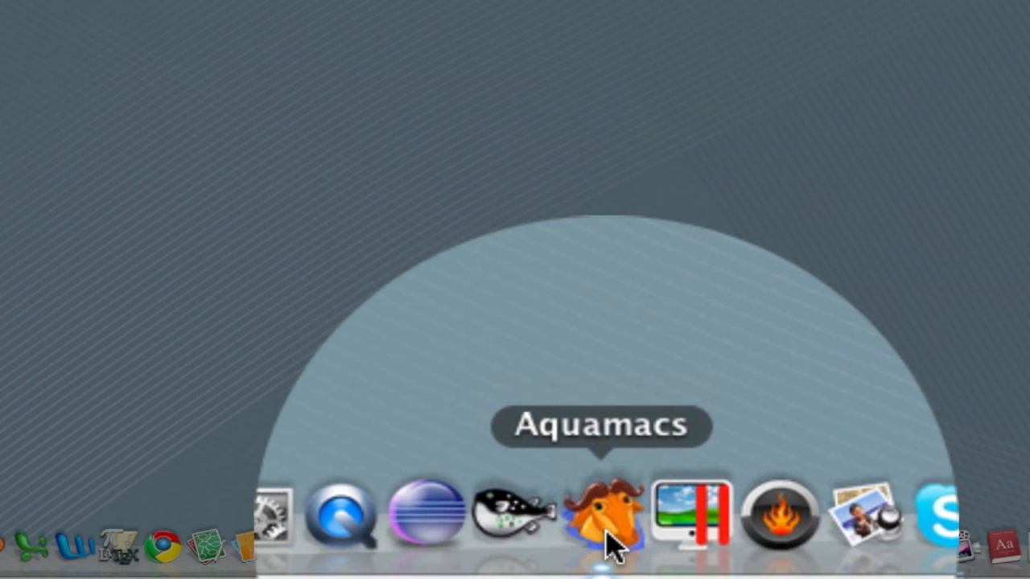
Step: Launch Aquamacs, centre its window and reopen the recent Erlang files c.erl and s.erl
click(605, 515)
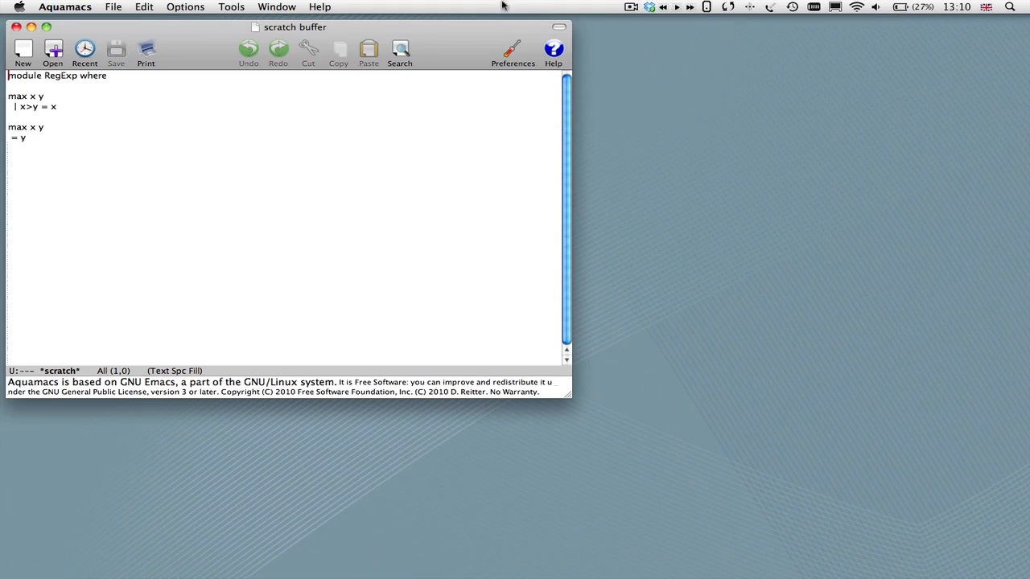
drag(294, 26, 465, 85)
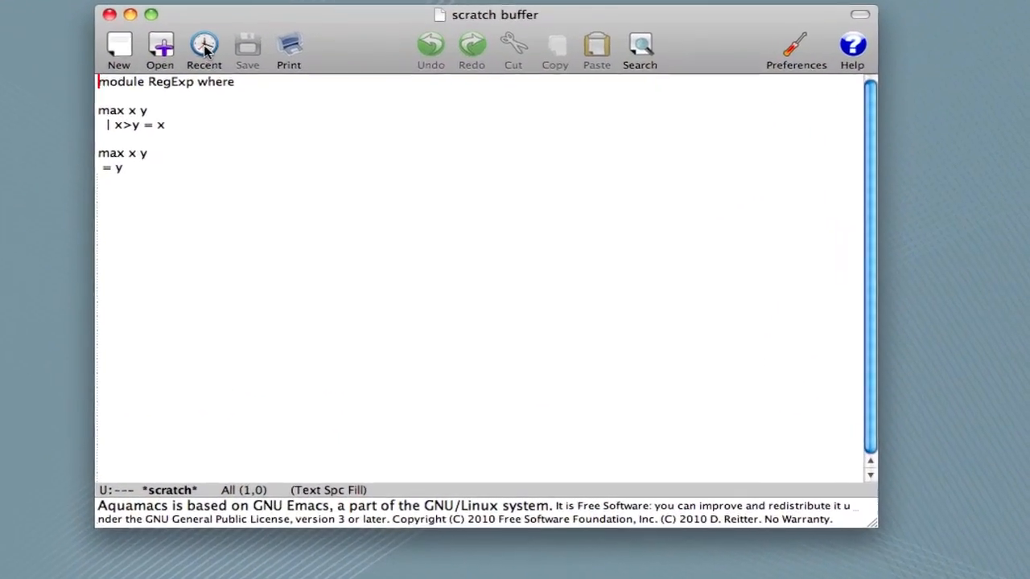
click(203, 46)
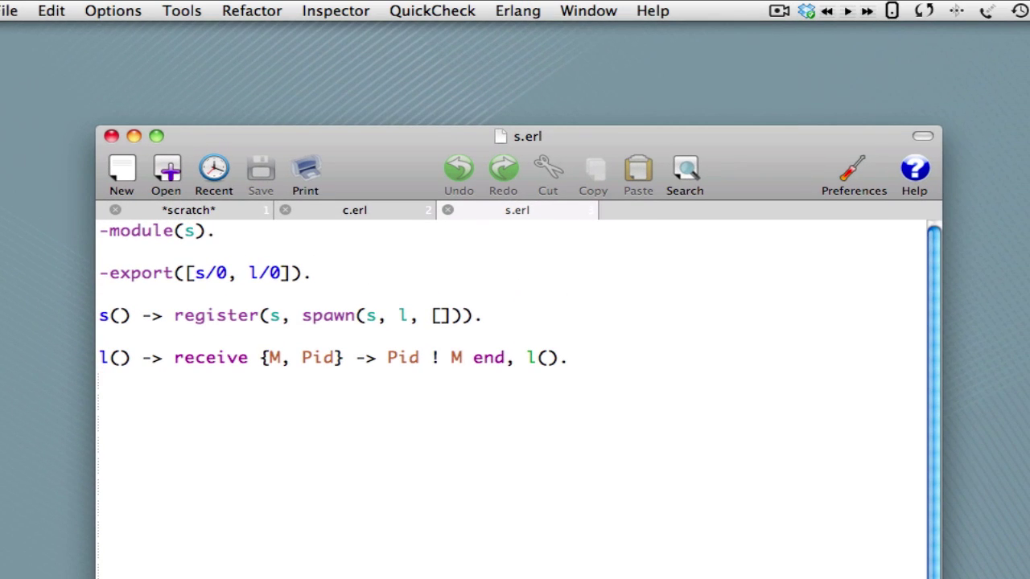
mouse_move(180, 404)
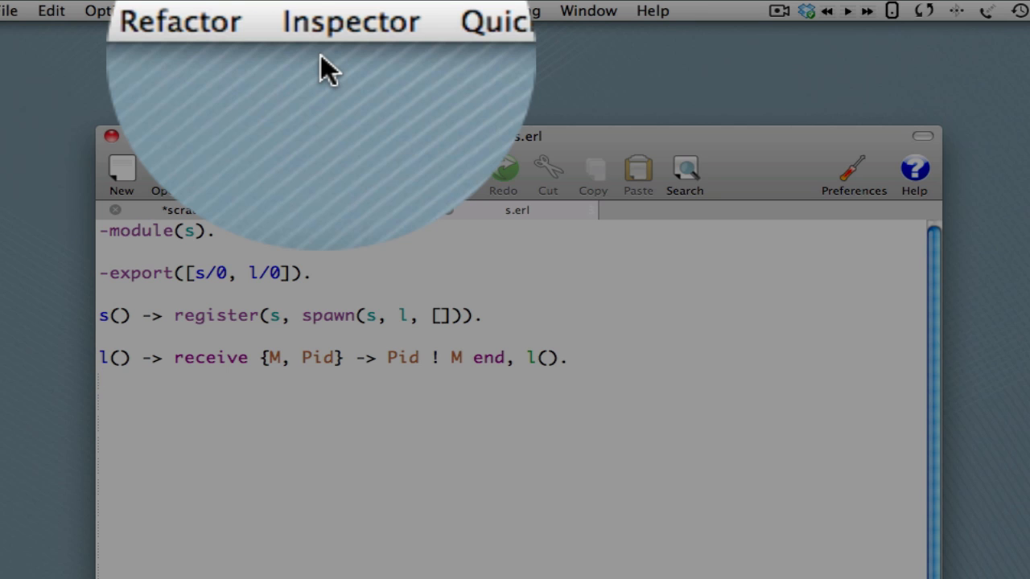
Step: Browse the Wrangler Refactor and Inspector menus, returning to the refactorings list
click(251, 10)
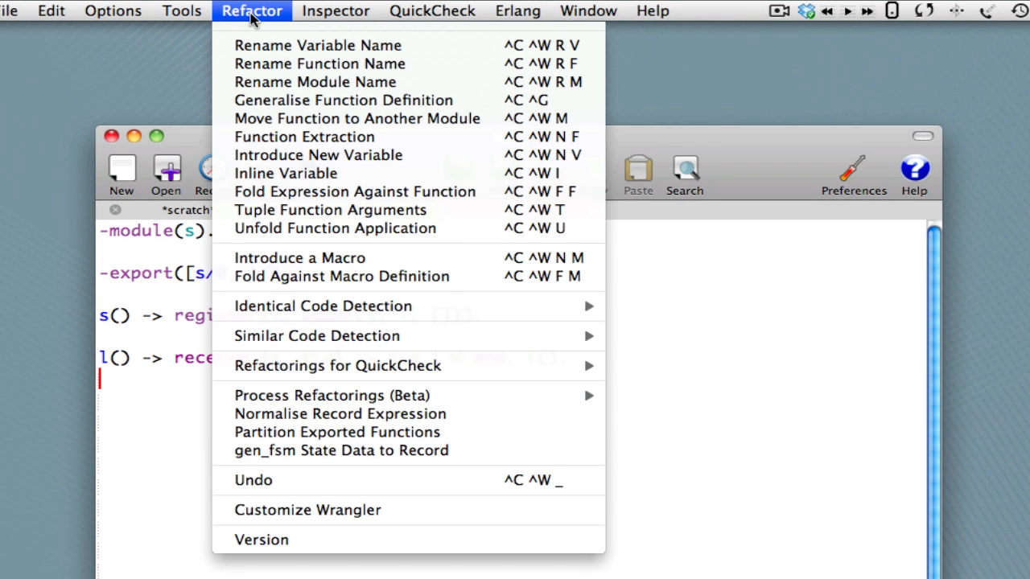
click(336, 9)
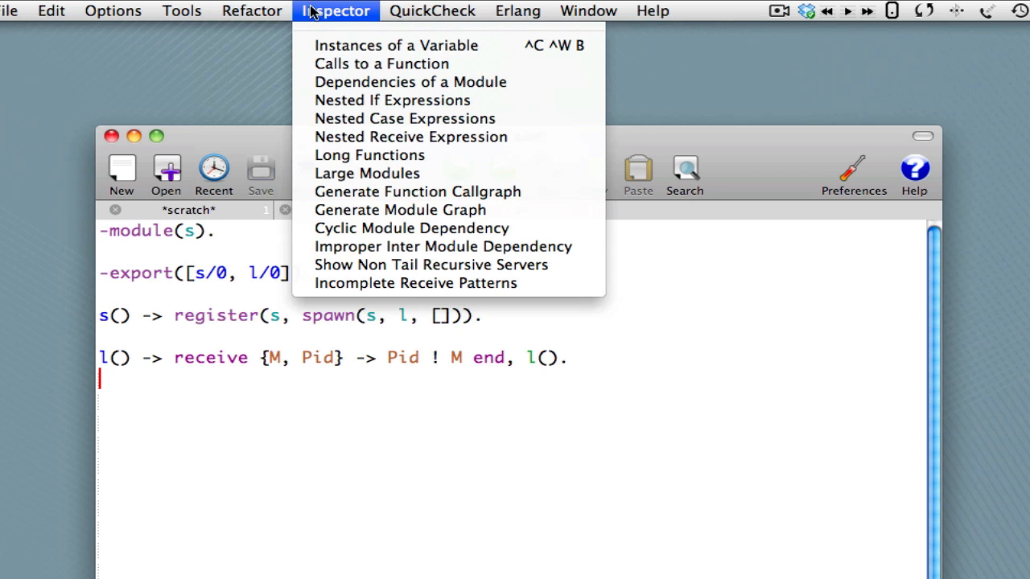
click(251, 10)
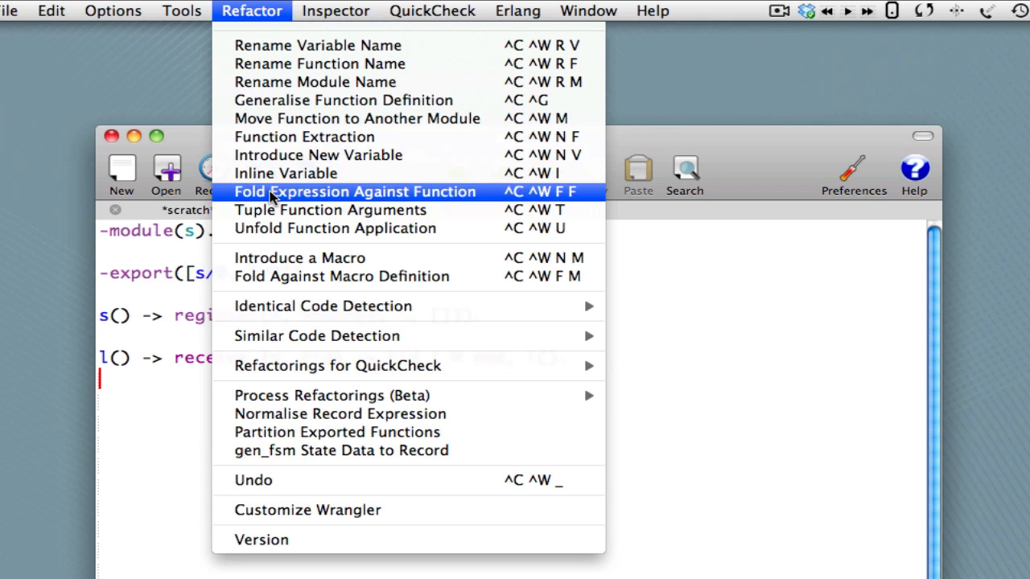
mouse_move(306, 510)
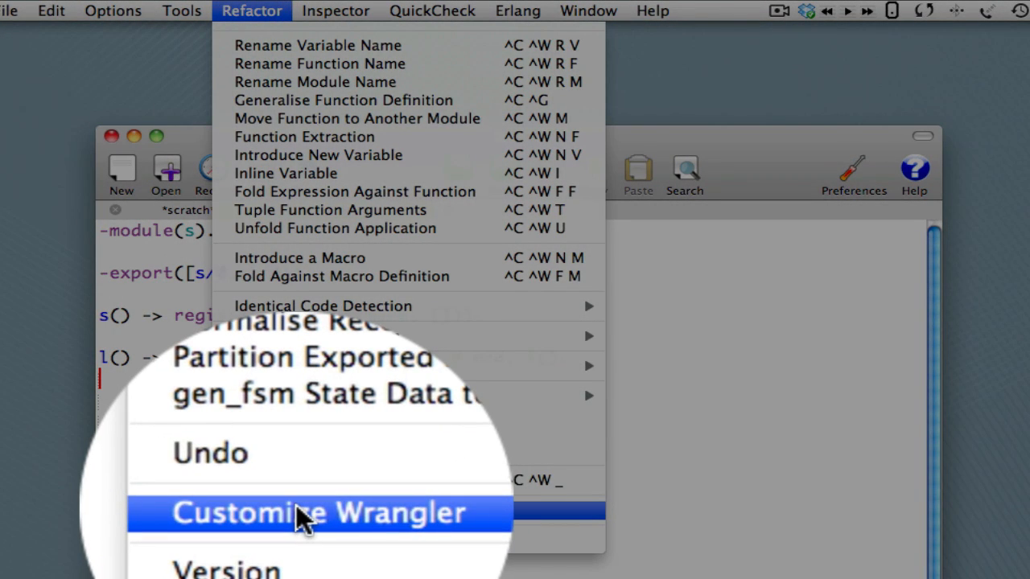
Step: In Customize Group: Wrangler, enter the Desktop 'small' folder as the Wrangler Search Path
click(319, 512)
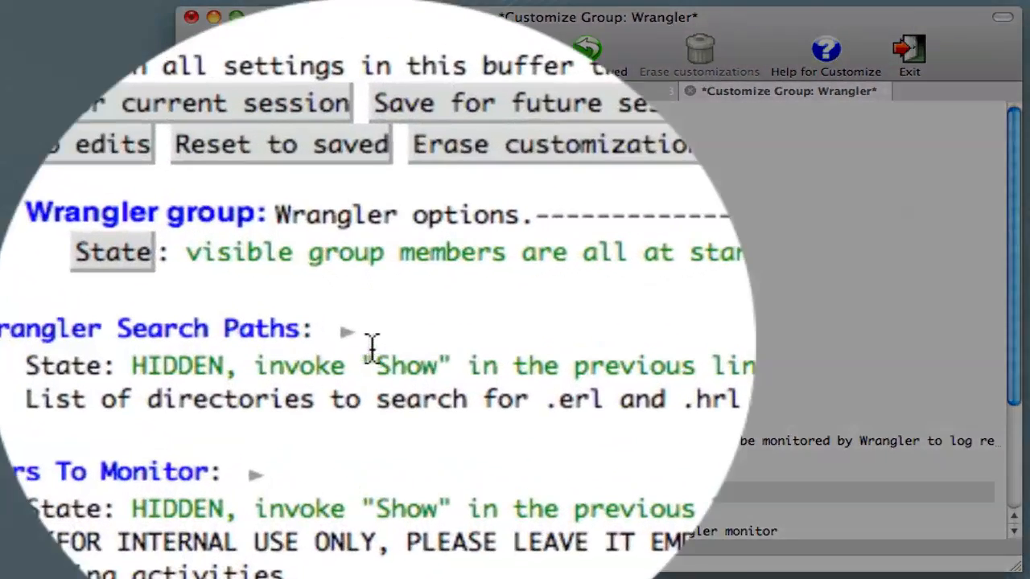
click(348, 332)
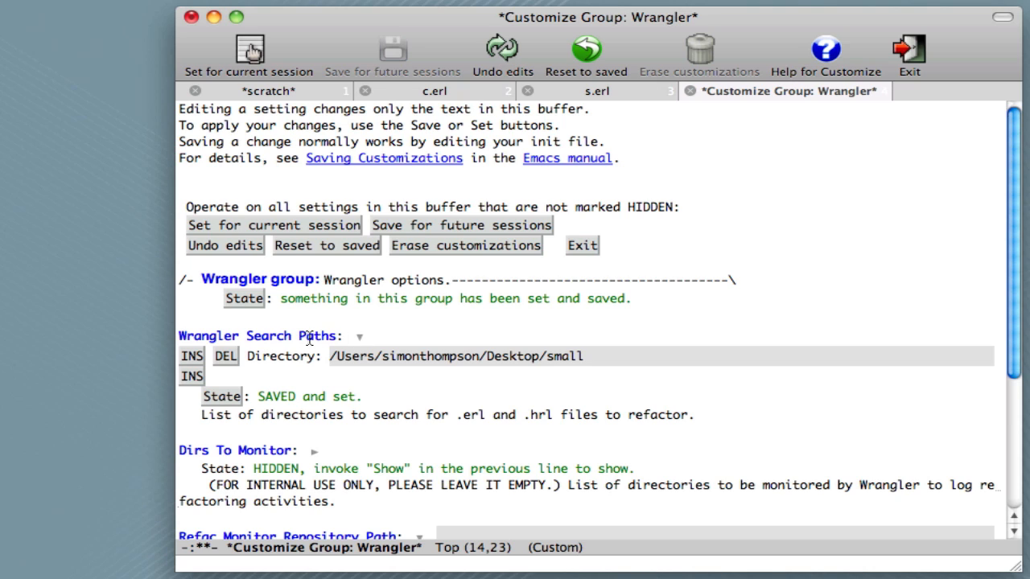
mouse_move(309, 333)
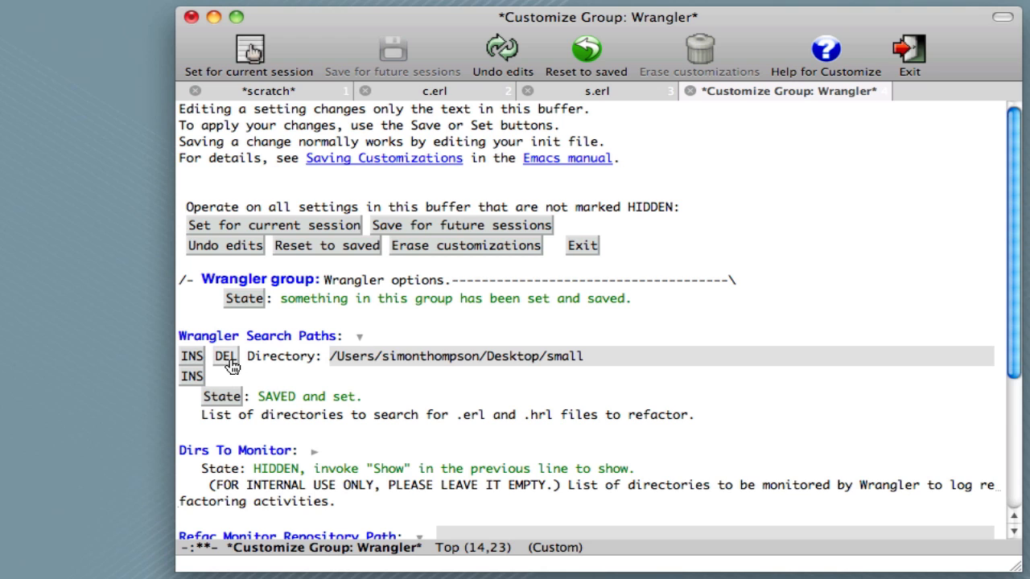
click(225, 357)
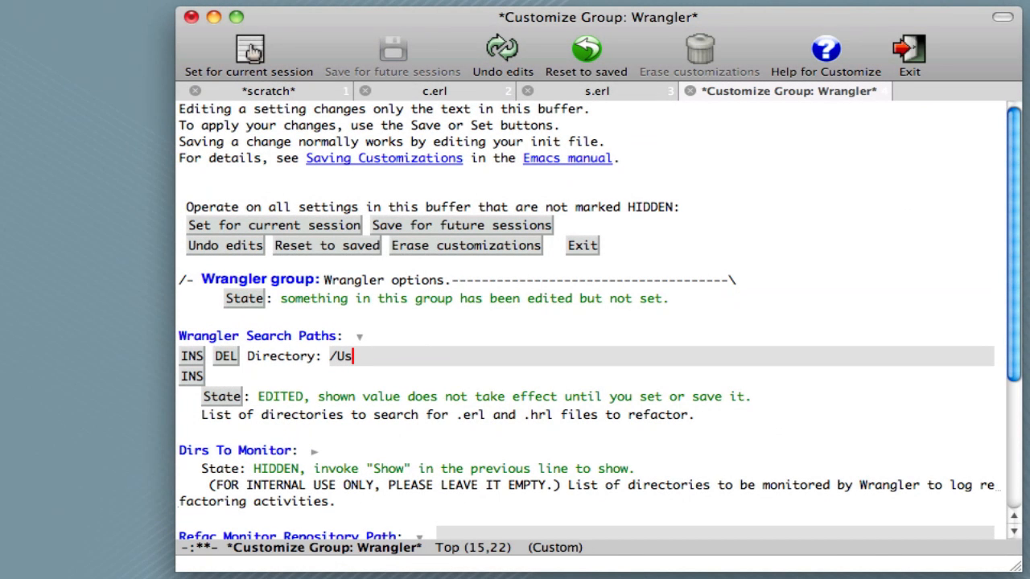
text(ers/sim)
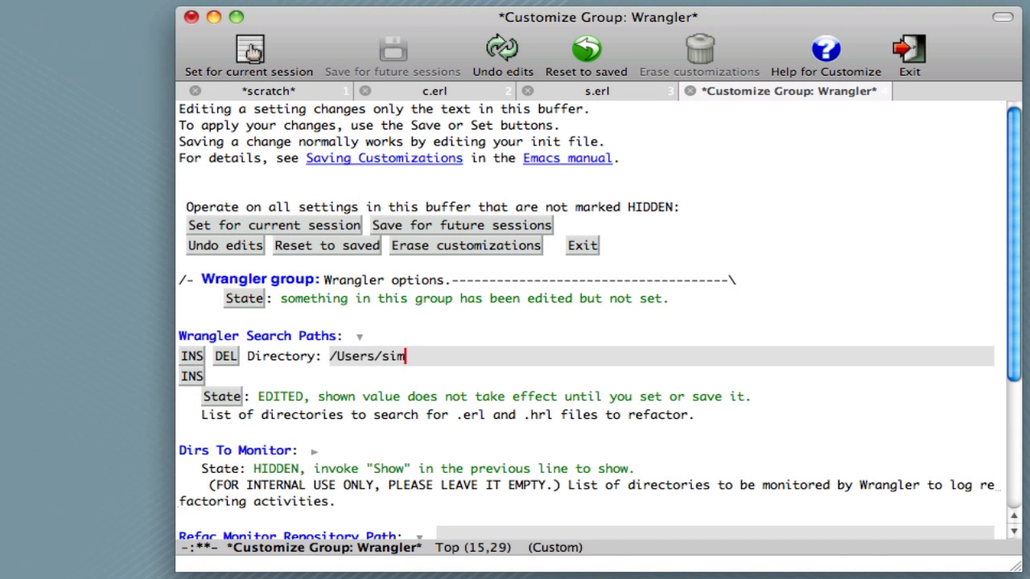
text(onthompson/Desktop/sm)
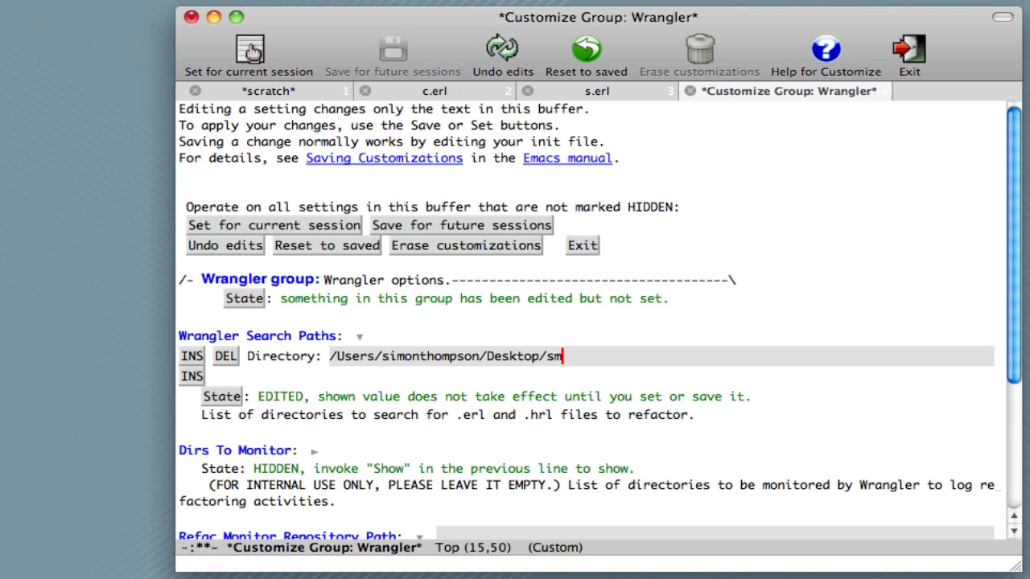
text(all)
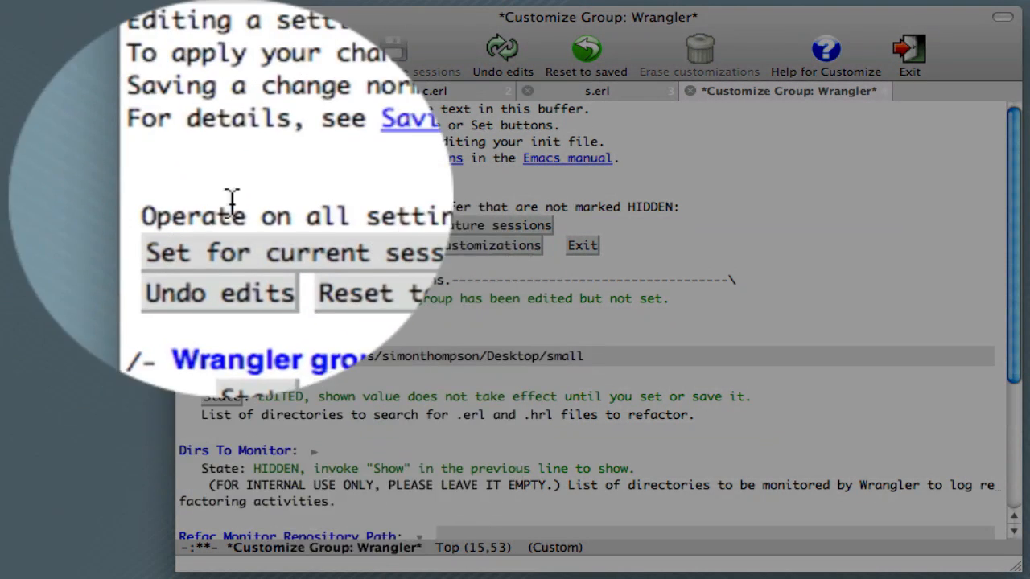
mouse_move(290, 233)
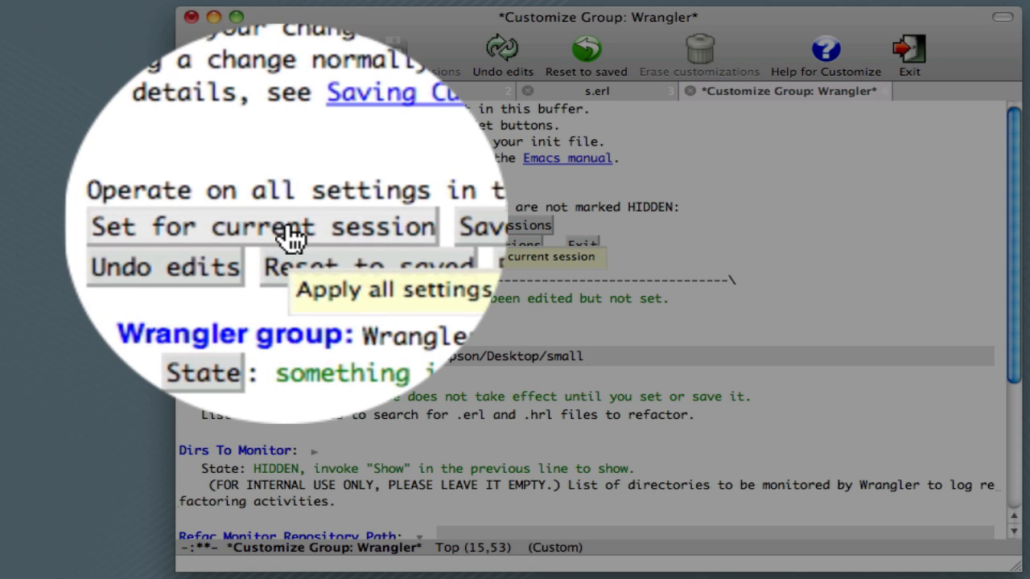
Step: Apply the search path for the current session, confirming all values in the buffer
click(261, 225)
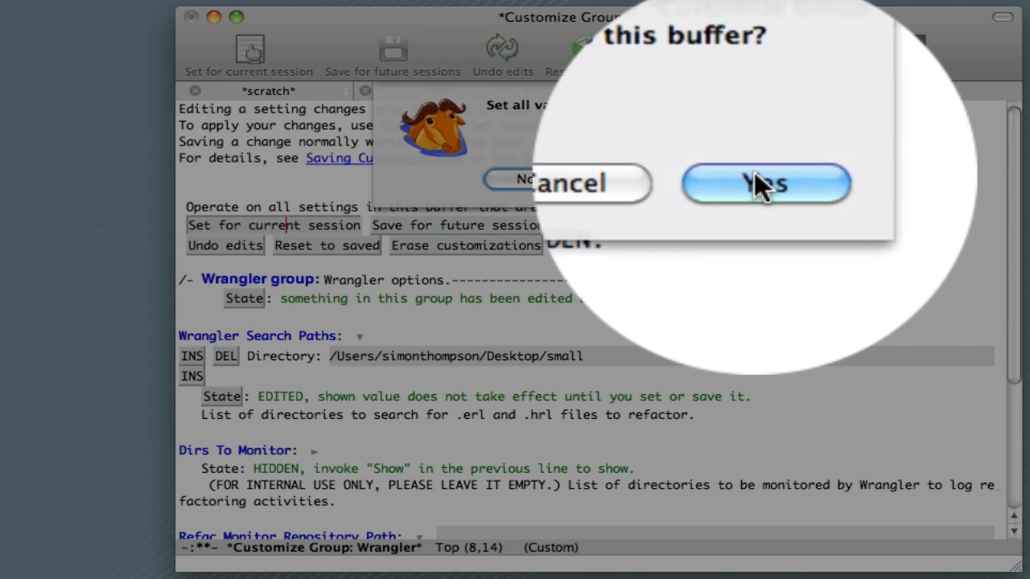
click(764, 184)
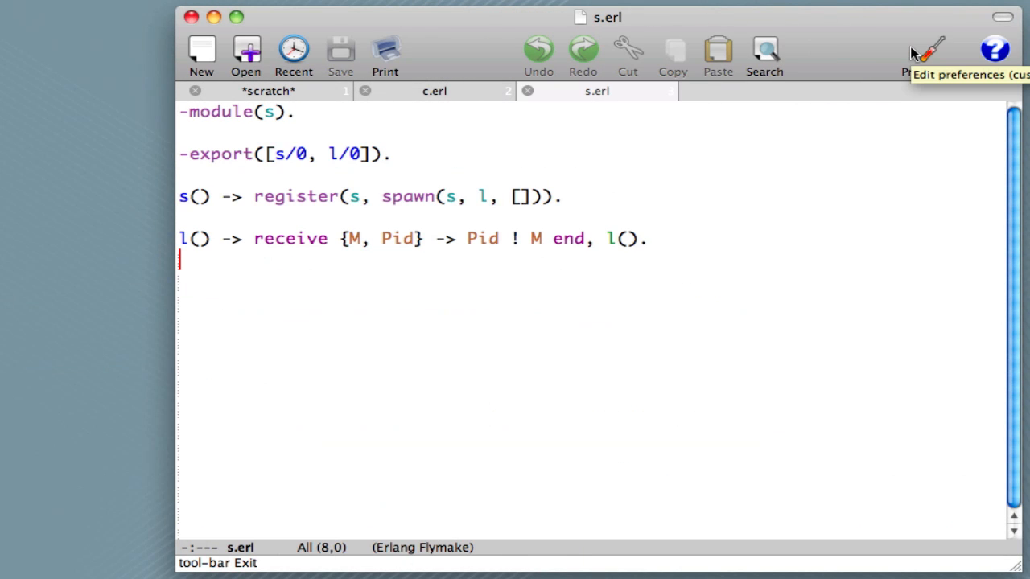
mouse_move(847, 166)
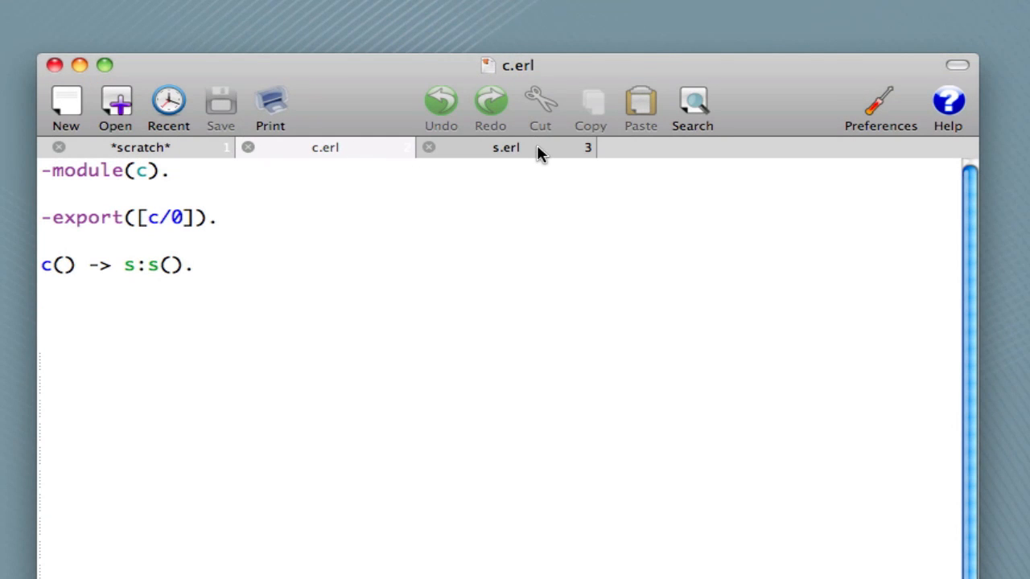
Step: Return to s.erl and place the cursor on function l as the rename target
click(505, 148)
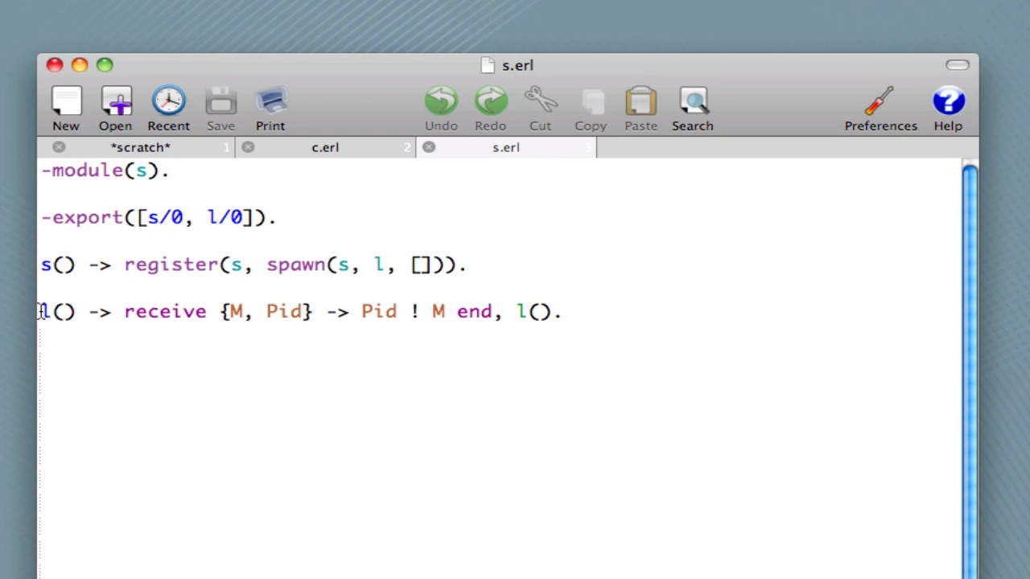
click(42, 312)
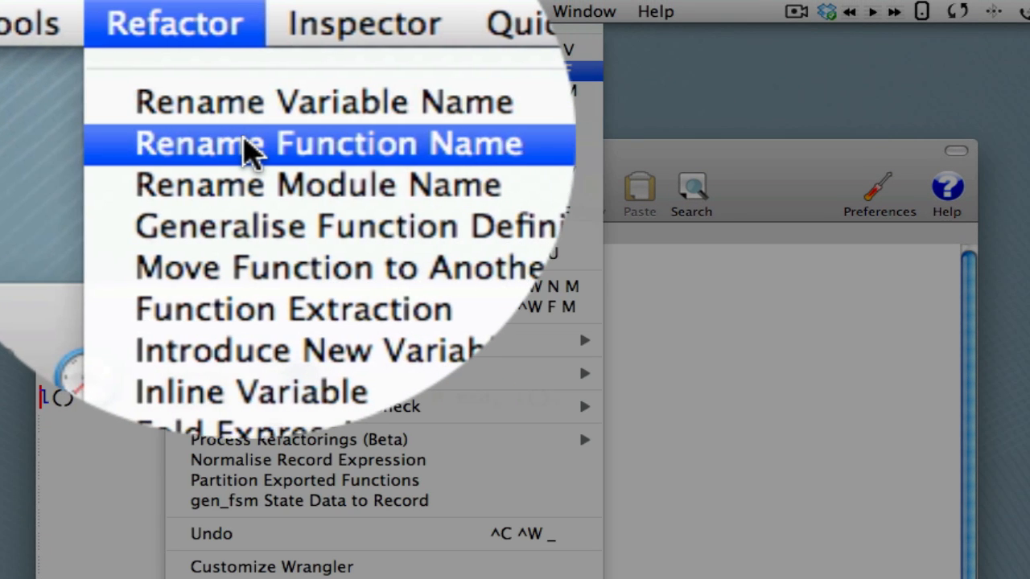
Step: Rename function l to loop via Rename Function Name and commit the changes with c
click(322, 143)
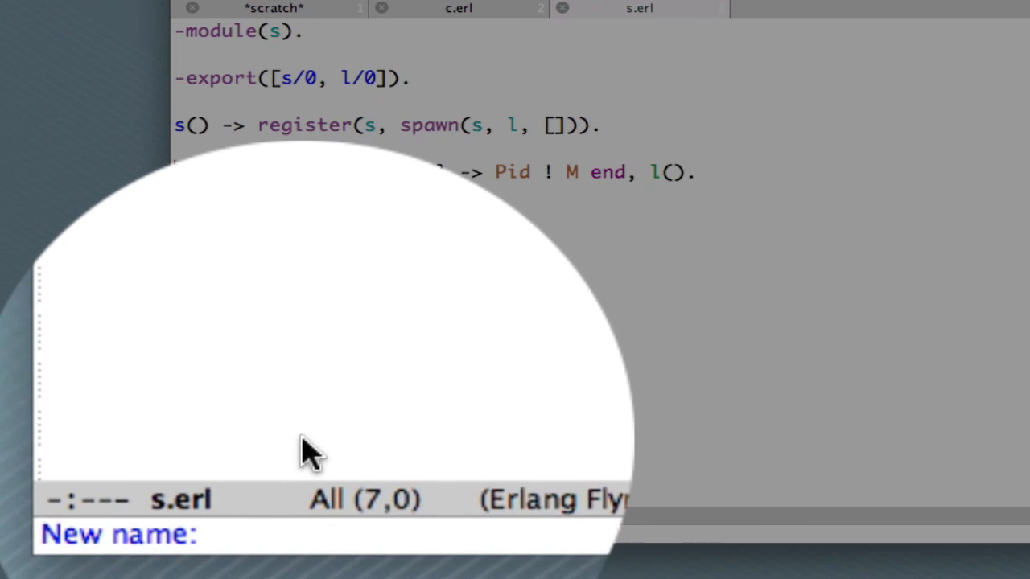
text(loop)
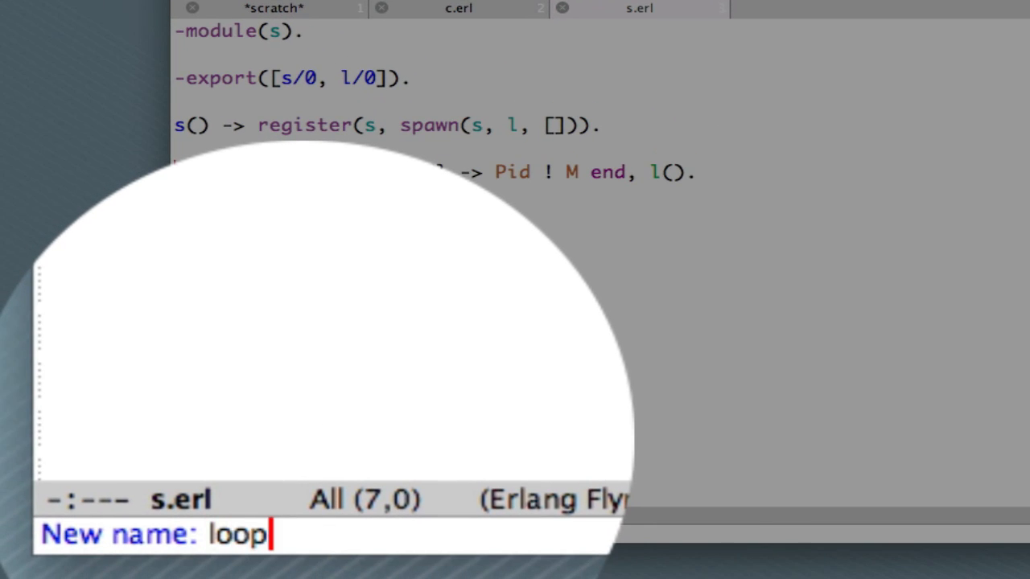
key(Return)
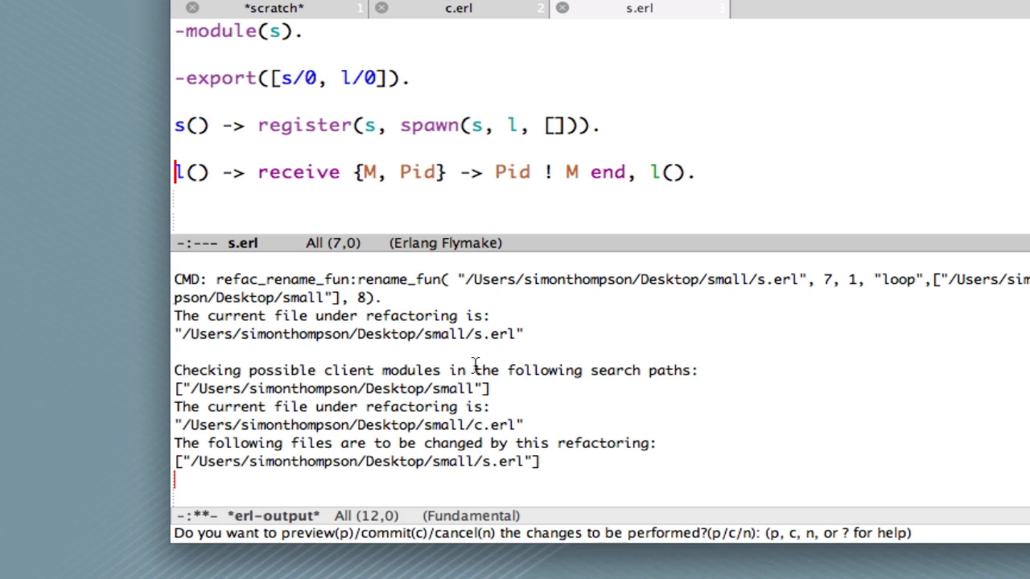
mouse_move(603, 363)
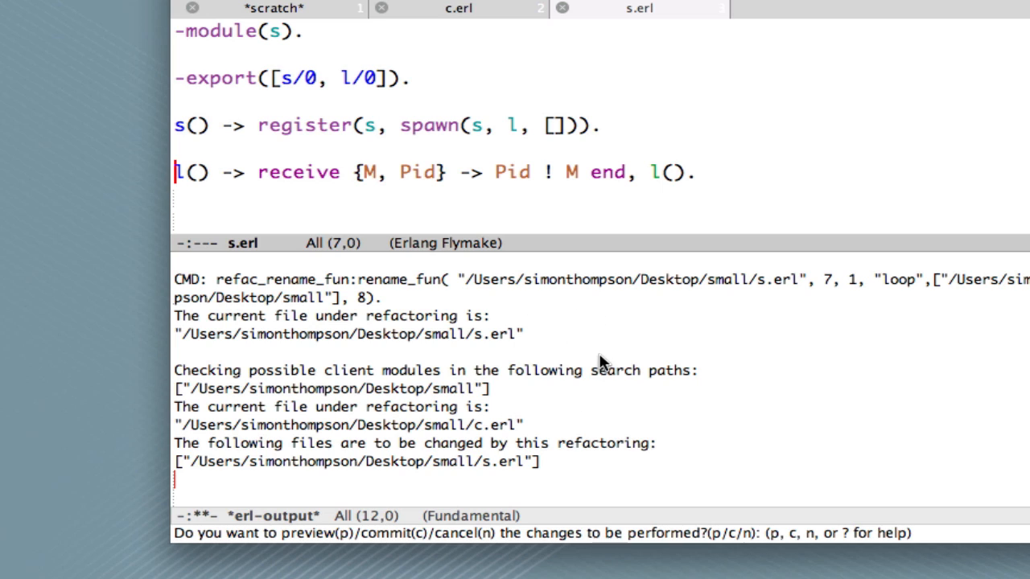
mouse_move(673, 486)
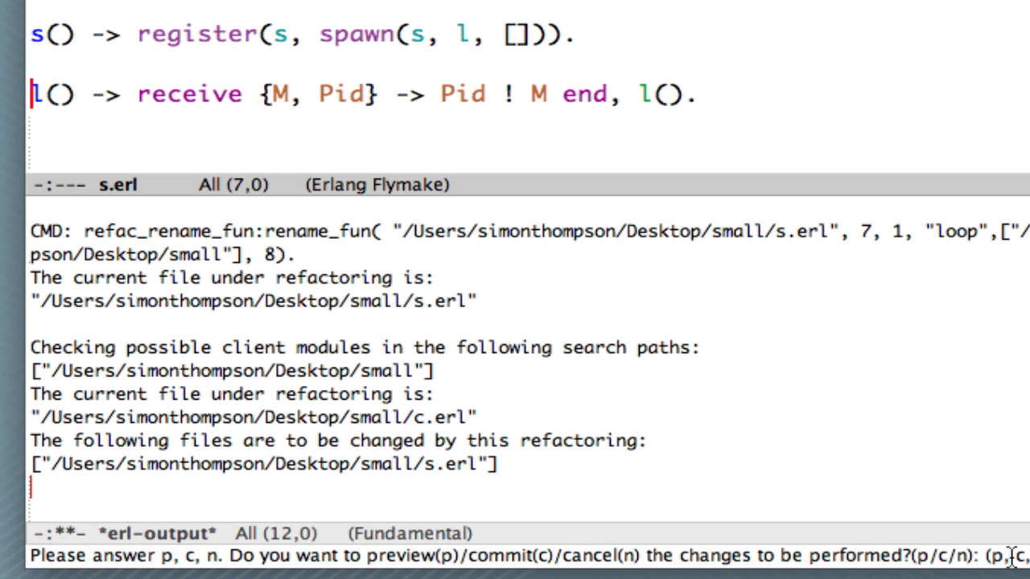
text(c)
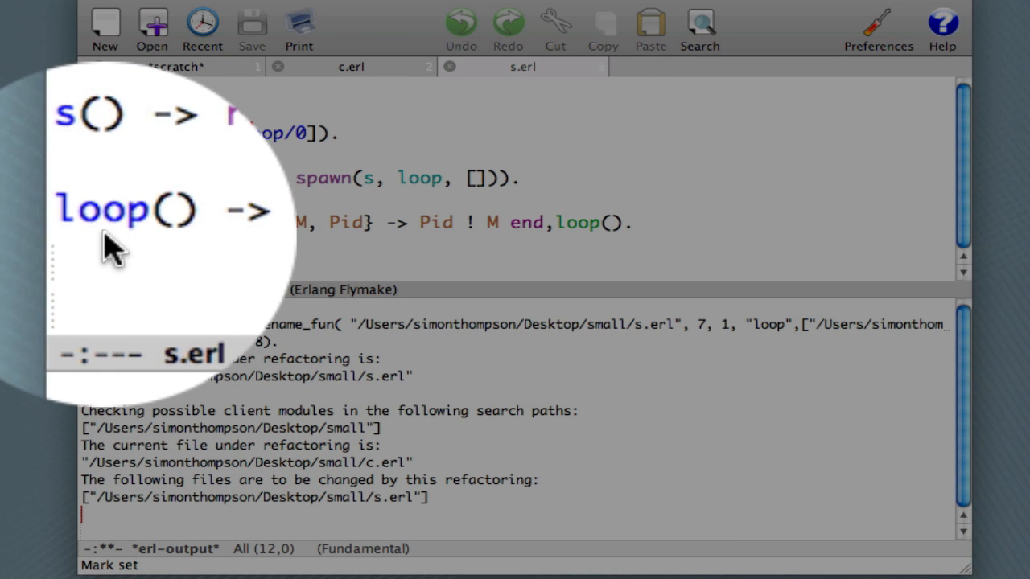
mouse_move(588, 254)
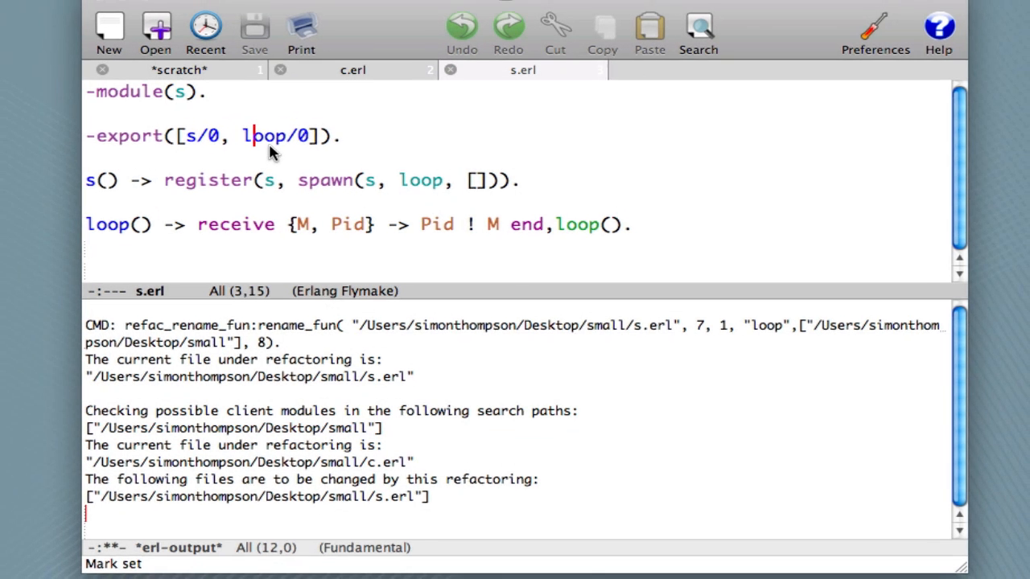
Step: Undo the rename via Refactor > Undo, confirming Yes so s.erl uses l again
click(318, 16)
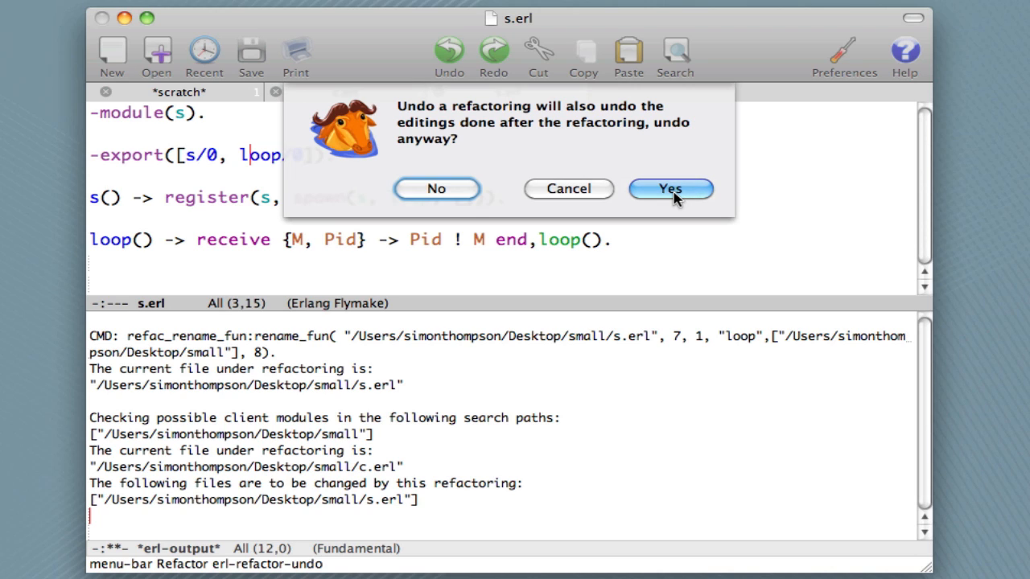
click(669, 188)
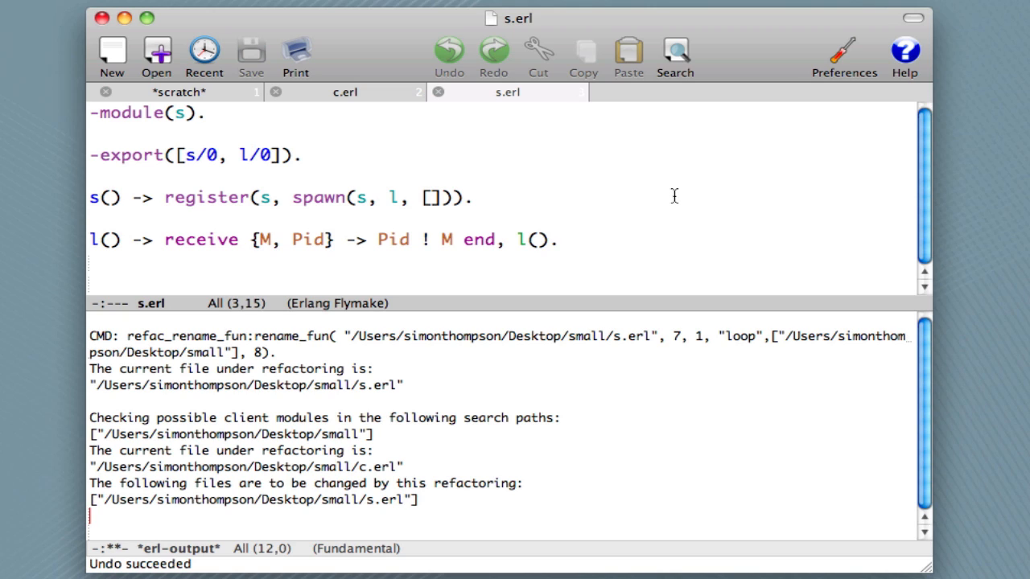
mouse_move(576, 412)
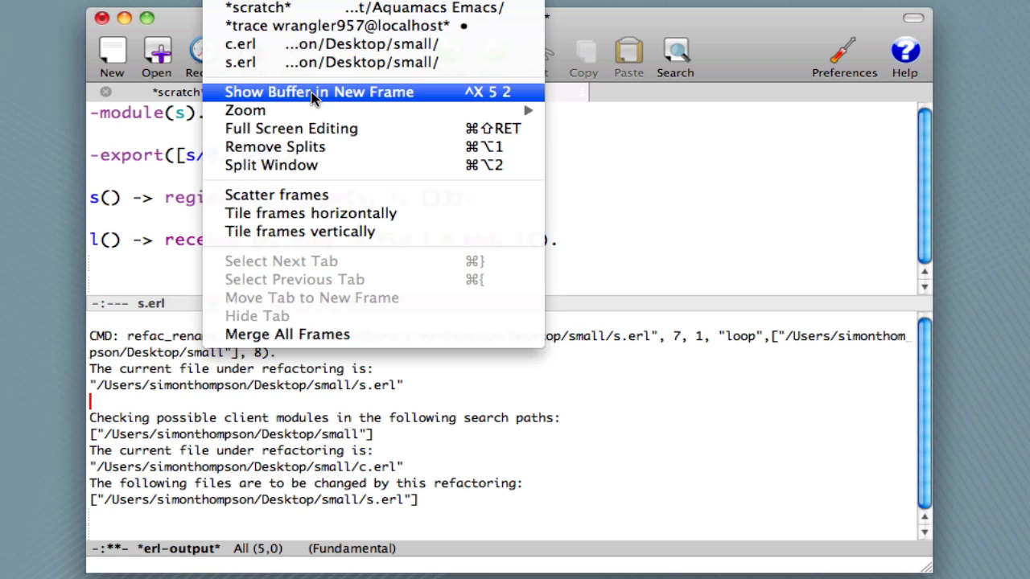
Step: Show the *erl-output* buffer in a new frame beside the s.erl code
click(317, 90)
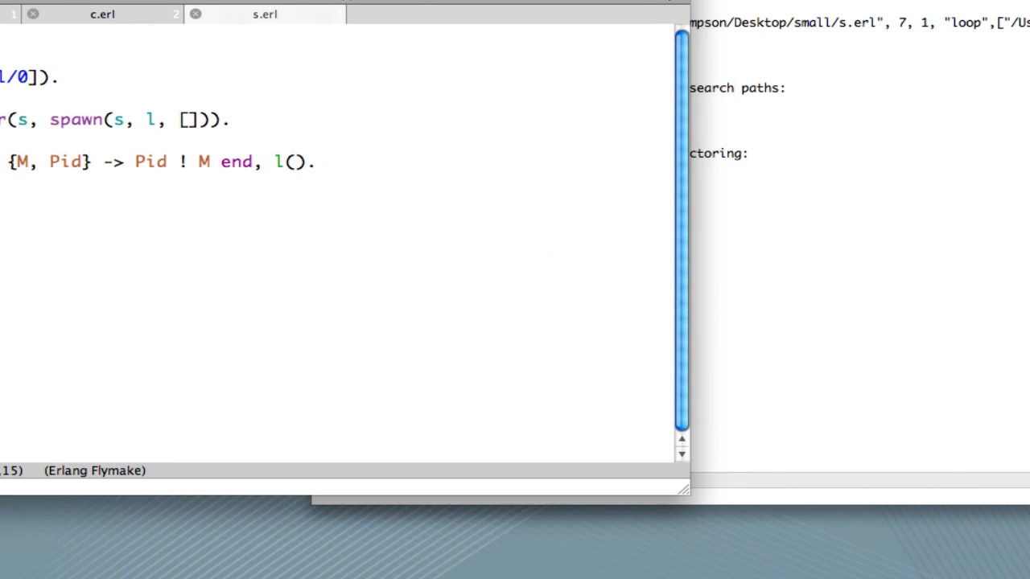
mouse_move(129, 58)
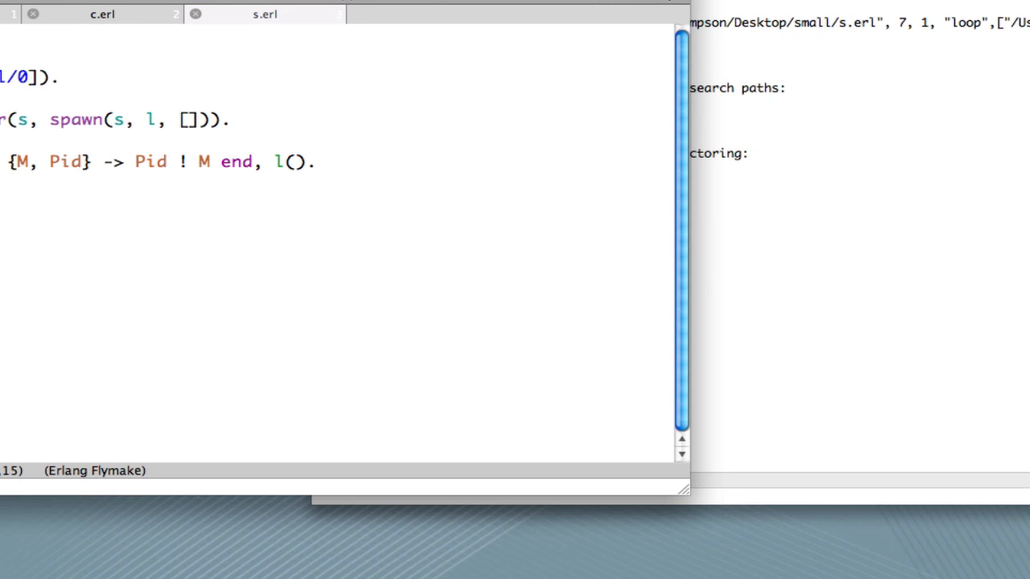
mouse_move(861, 210)
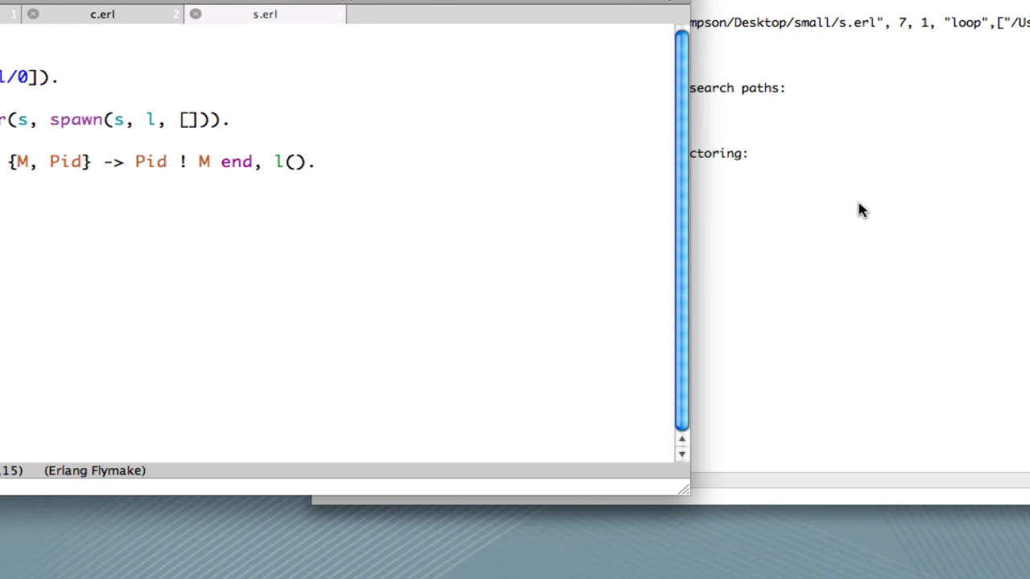